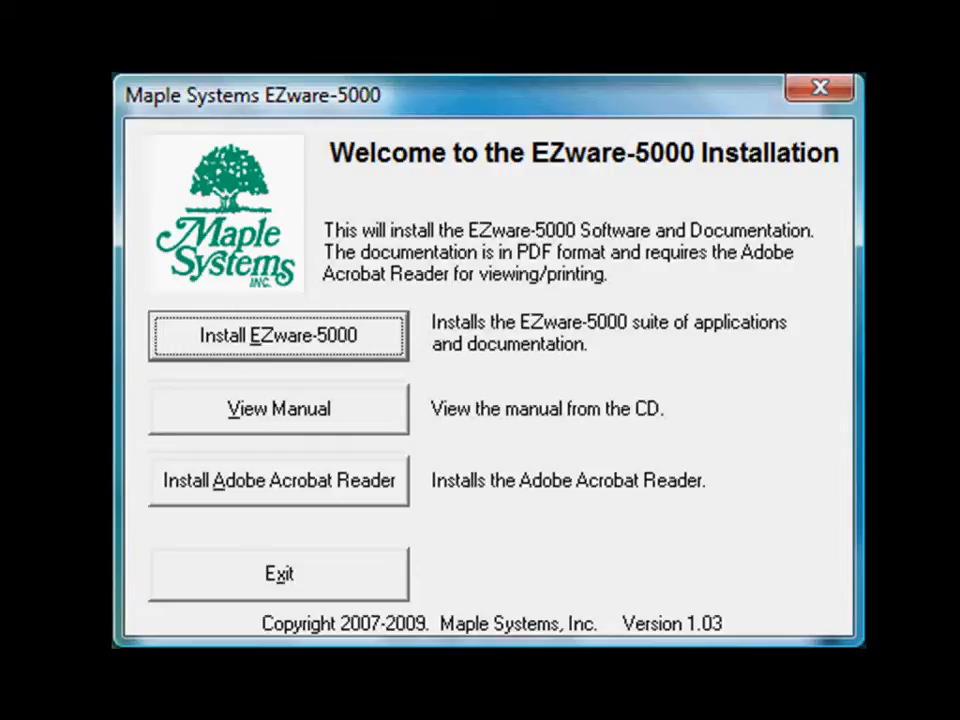
# Step: Install EZware-5000 for all users into C:\MapleSystems\EZ5000 with Maple Systems icons folder
pyautogui.click(278, 335)
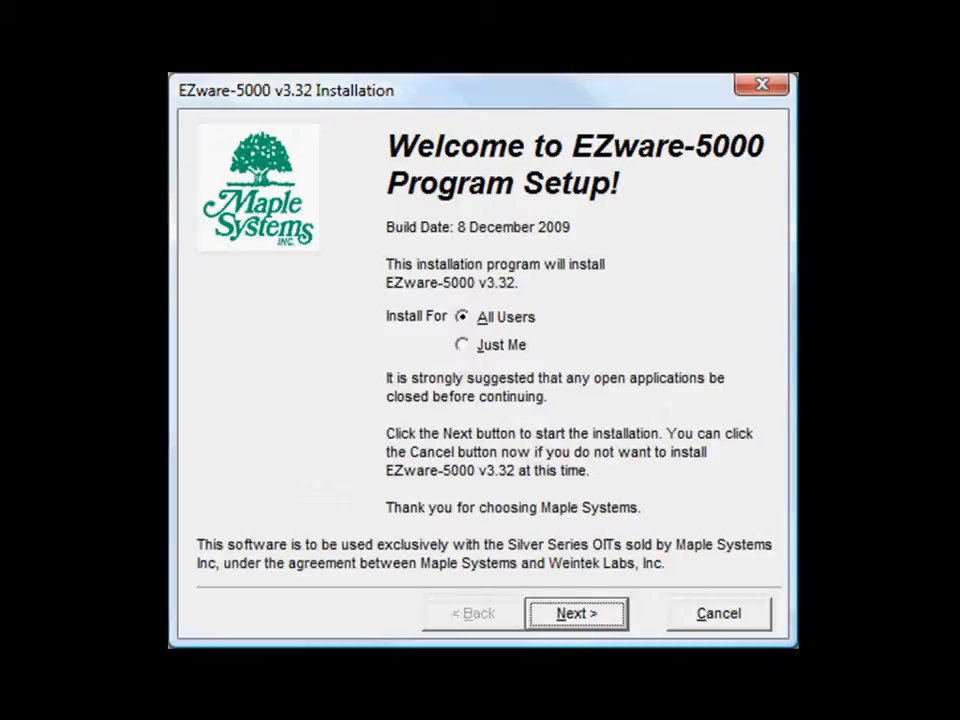
pyautogui.click(576, 613)
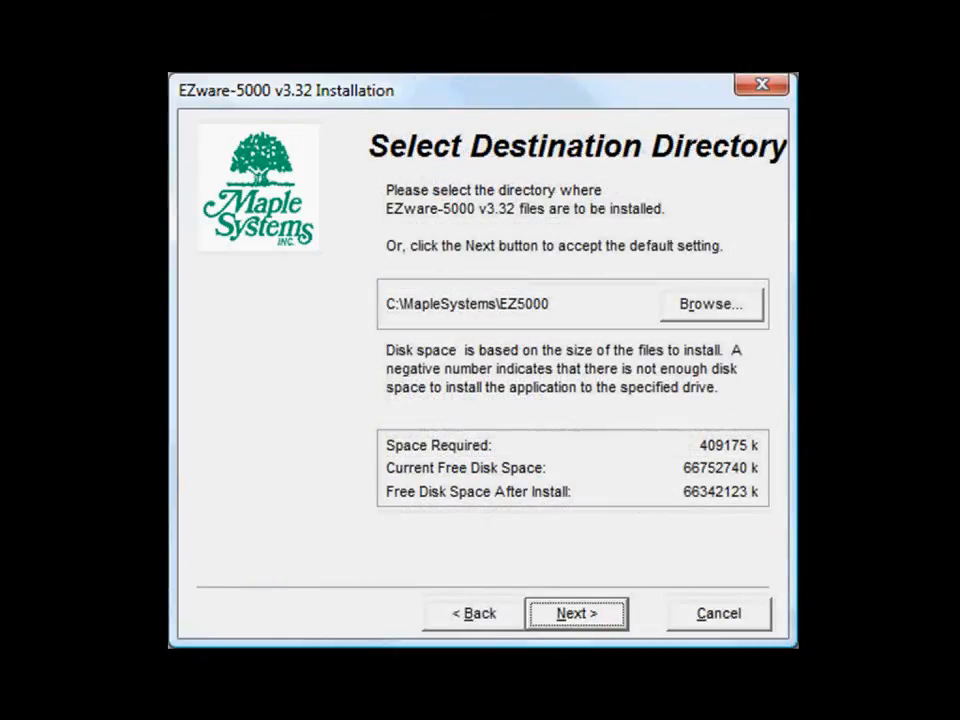
pyautogui.click(576, 613)
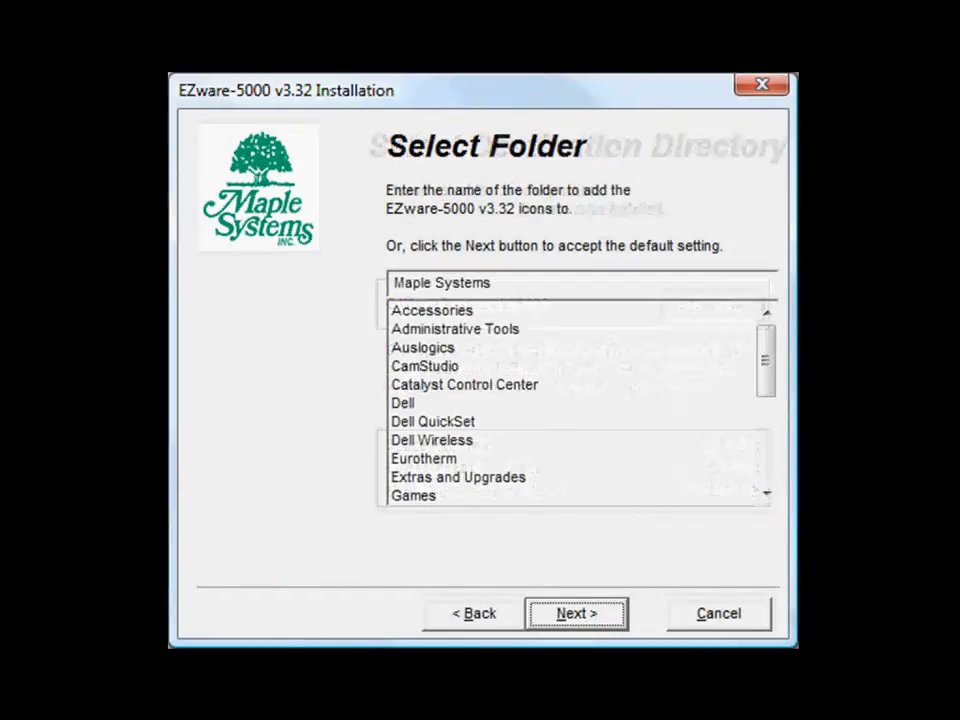
pyautogui.click(575, 613)
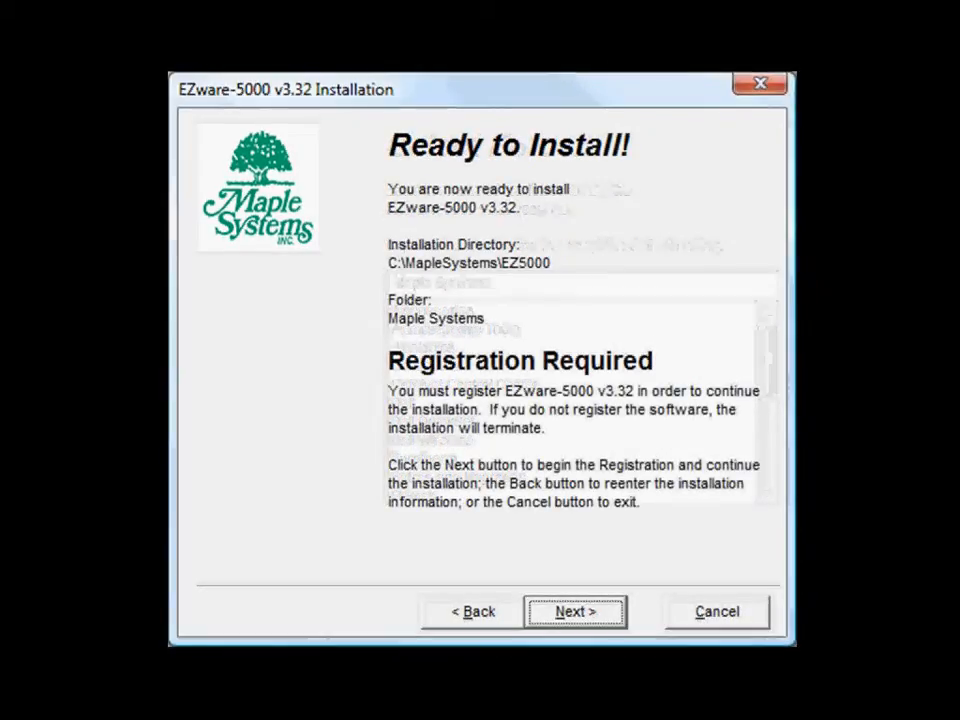
pyautogui.click(575, 611)
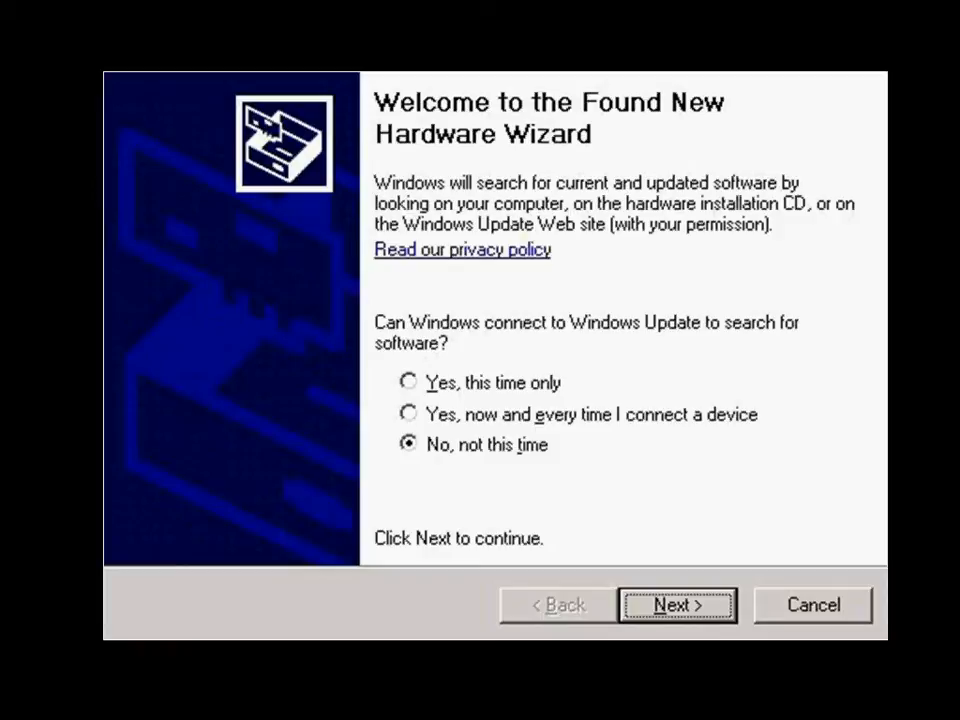
# Step: Skip Windows Update and install the Maple HMI driver from a specific location
pyautogui.click(677, 605)
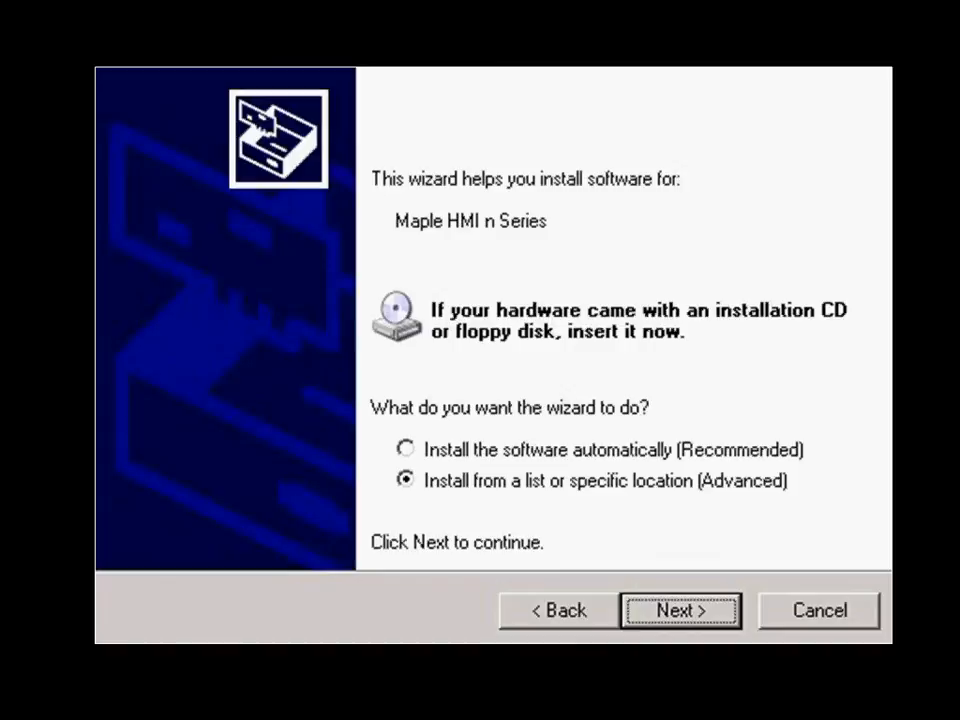
pyautogui.click(680, 610)
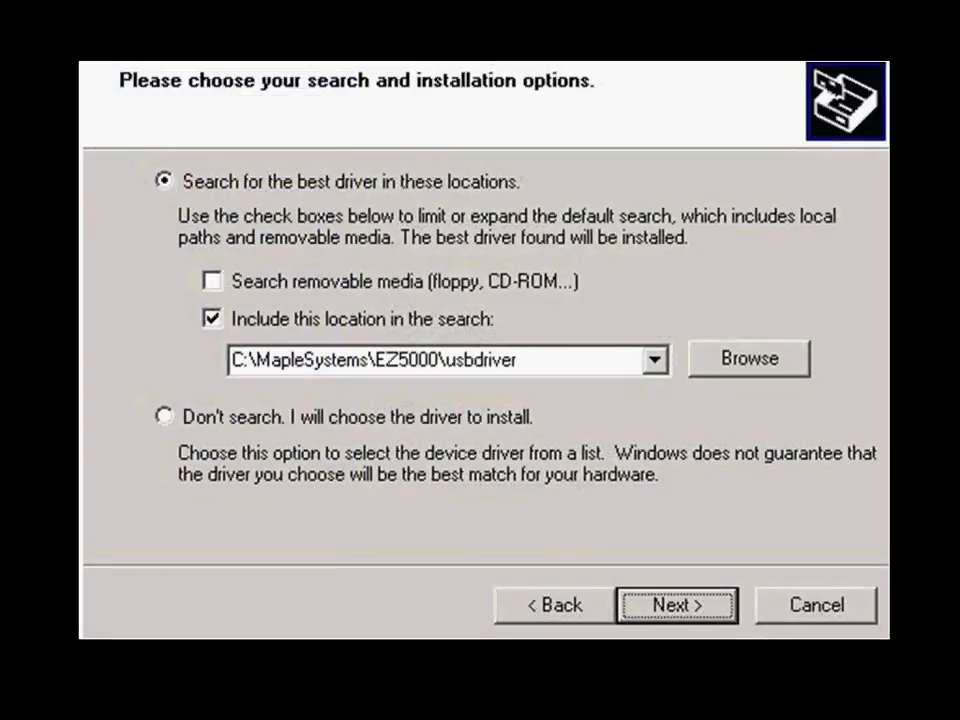